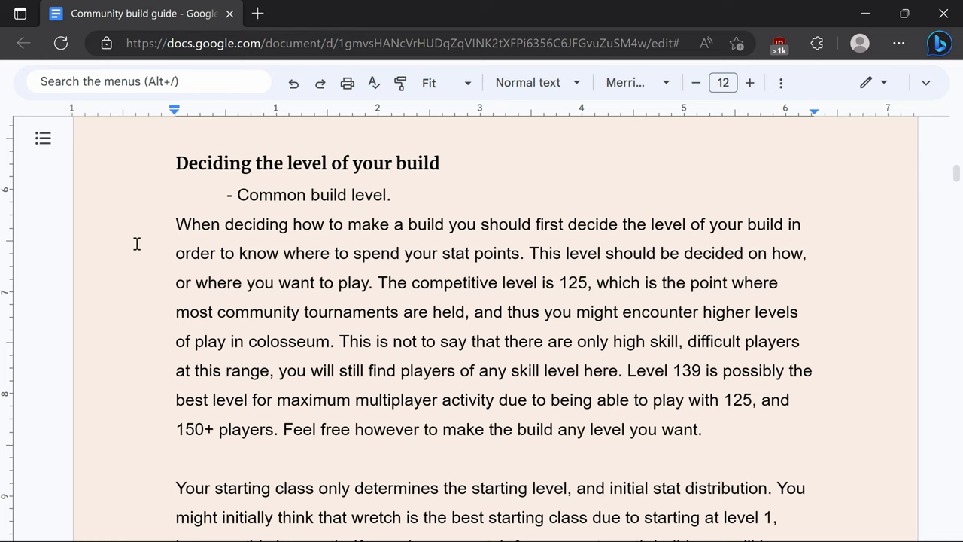
- Read from 'Deciding the level of your build' through the starting-class advice recommending Vagabond
{"action": "scroll", "scroll_direction": "down", "scroll_amount": 3}
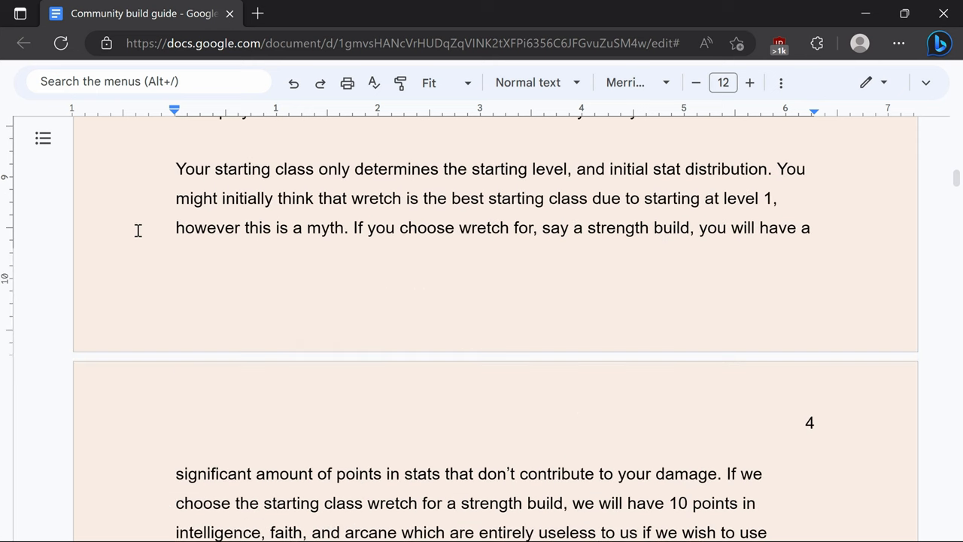
{"action": "mouse_move", "coordinate": [142, 251]}
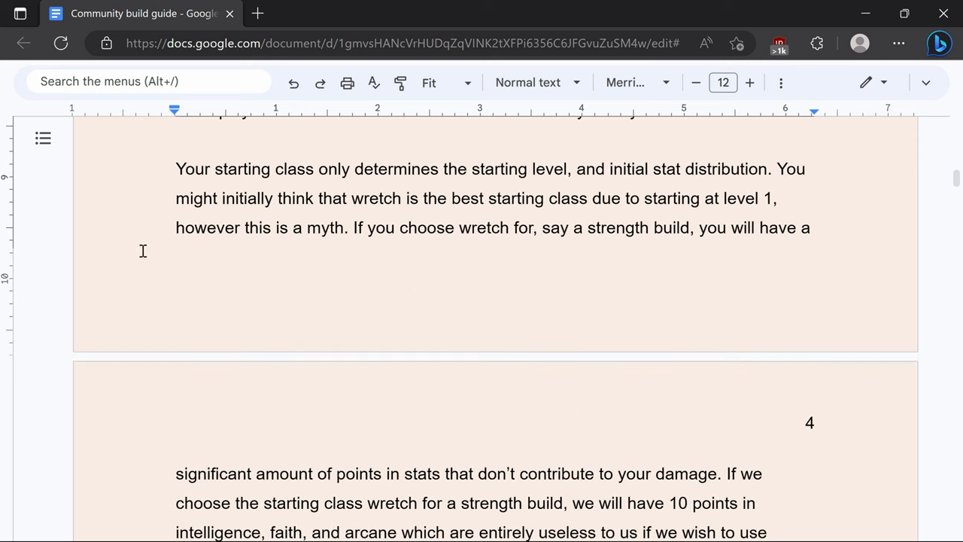
{"action": "mouse_move", "coordinate": [146, 256]}
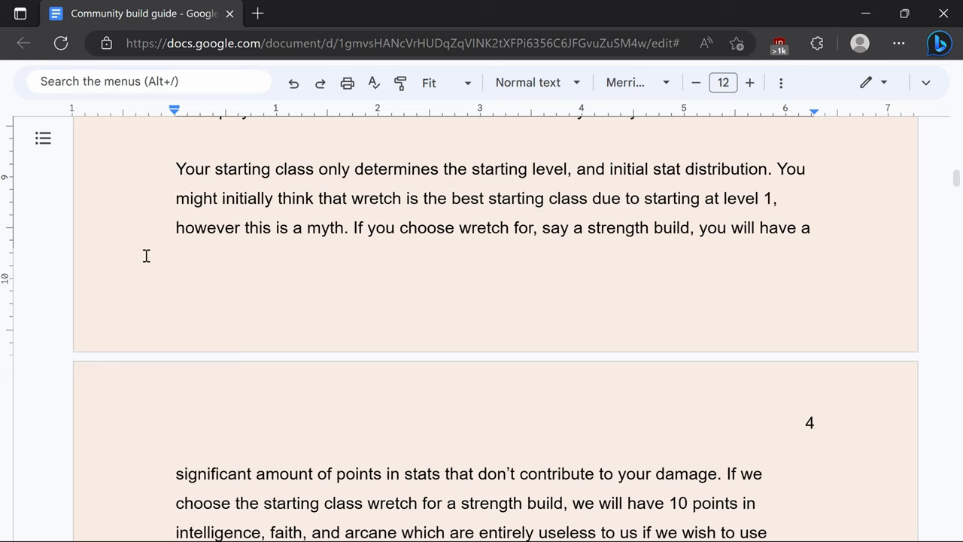
{"action": "scroll", "scroll_direction": "down", "scroll_amount": 3}
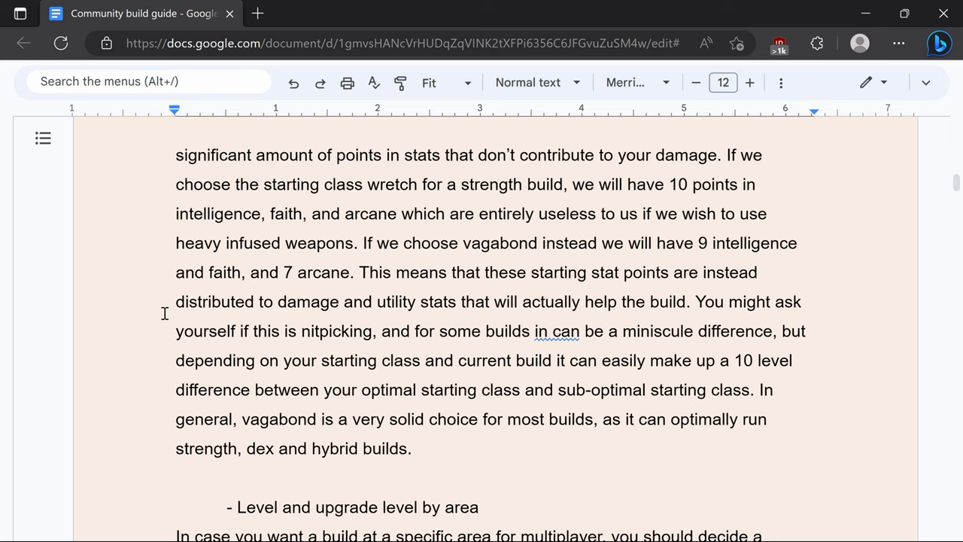
{"action": "scroll", "scroll_direction": "down", "scroll_amount": 3}
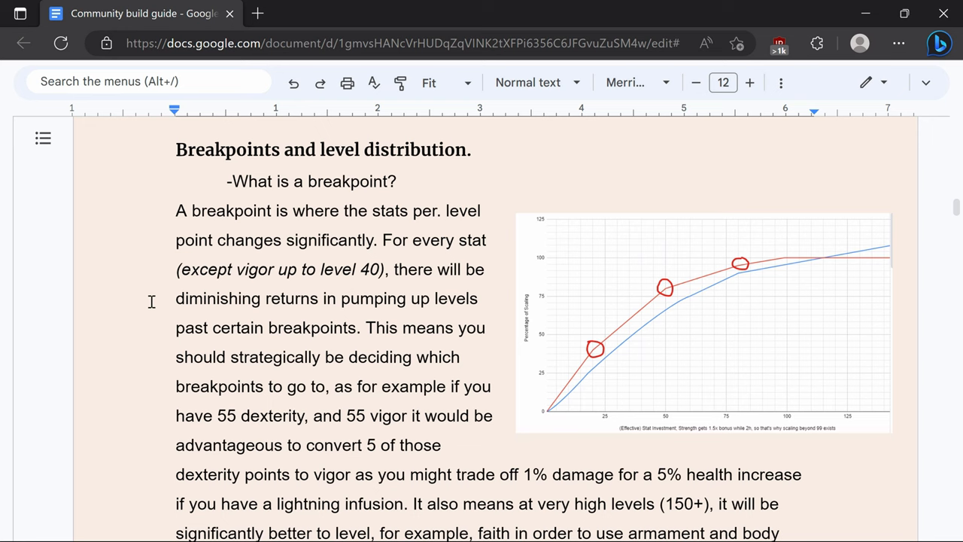
- Read 'Breakpoints and level distribution' past the scaling graph to the build-specific breakpoint requirements
{"action": "scroll", "scroll_direction": "down", "scroll_amount": 3}
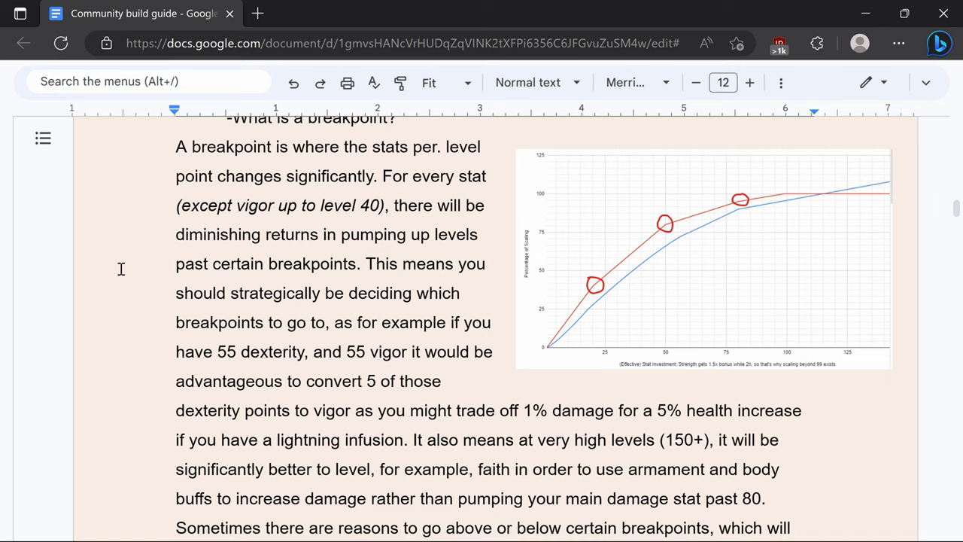
{"action": "mouse_move", "coordinate": [102, 278]}
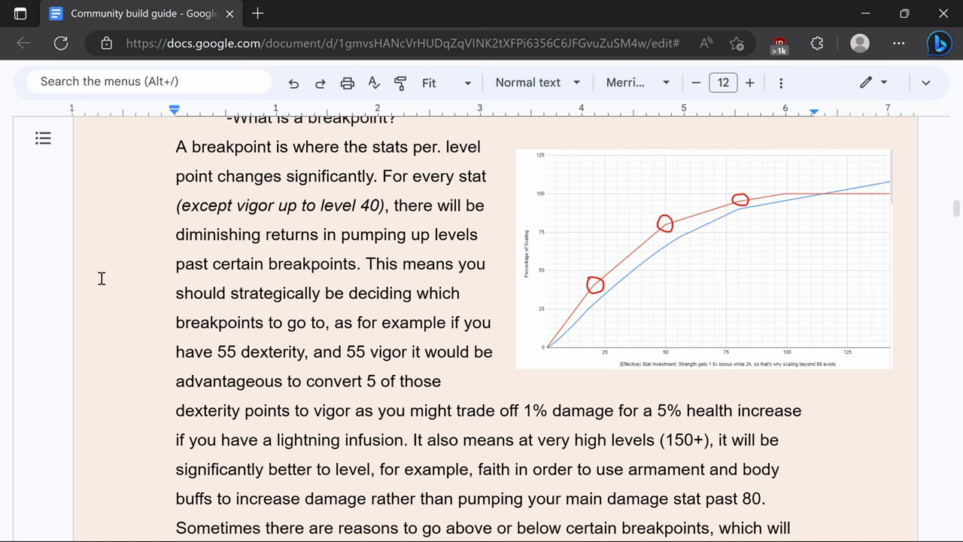
{"action": "scroll", "scroll_direction": "down", "scroll_amount": 3}
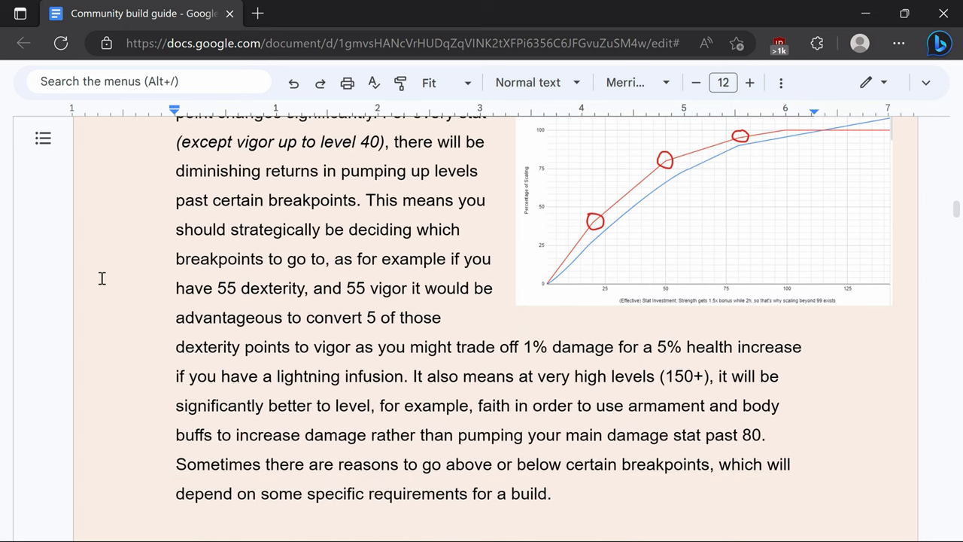
{"action": "scroll", "scroll_direction": "down", "scroll_amount": 3}
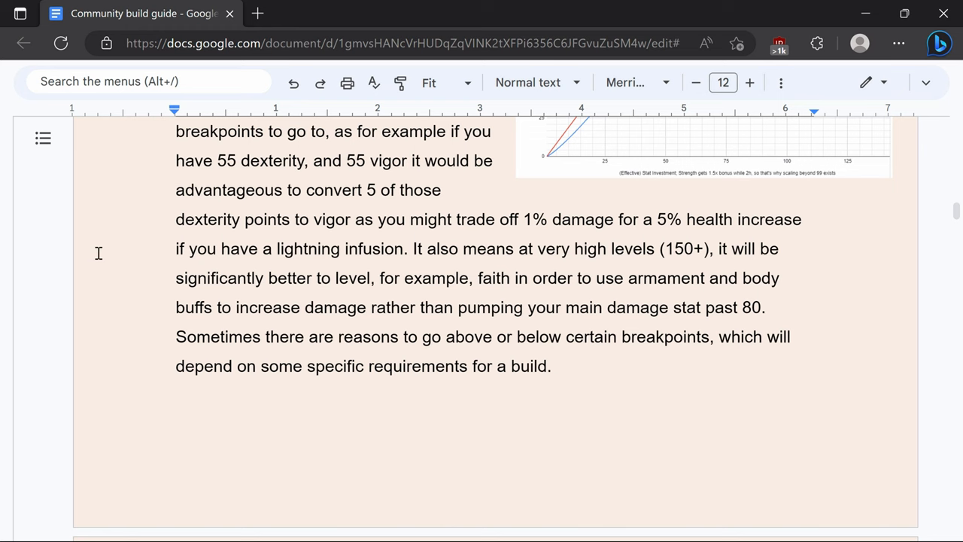
- Read past the vigor health chart and Mind paragraph to 'Damage stat breakpoints and scaling'
{"action": "scroll", "scroll_direction": "down", "scroll_amount": 3}
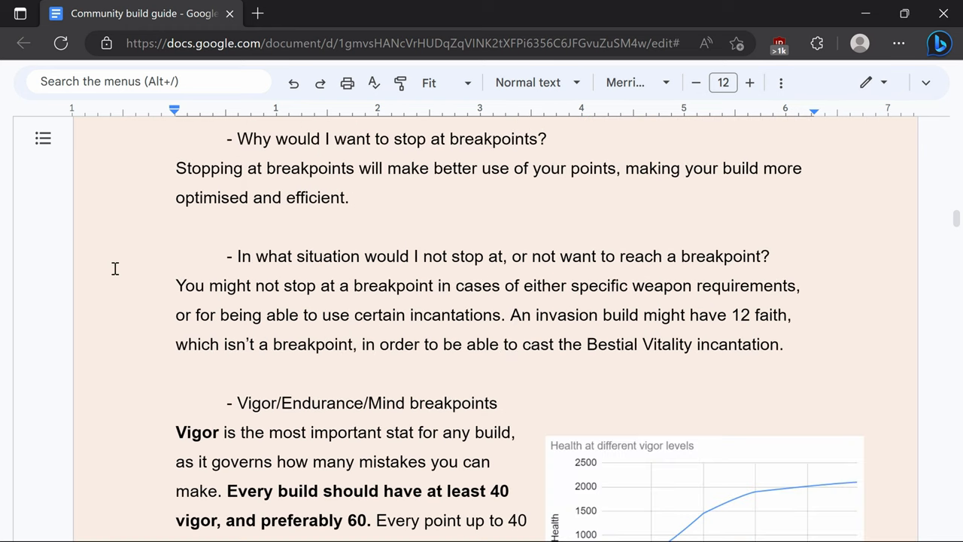
{"action": "scroll", "scroll_direction": "down", "scroll_amount": 3}
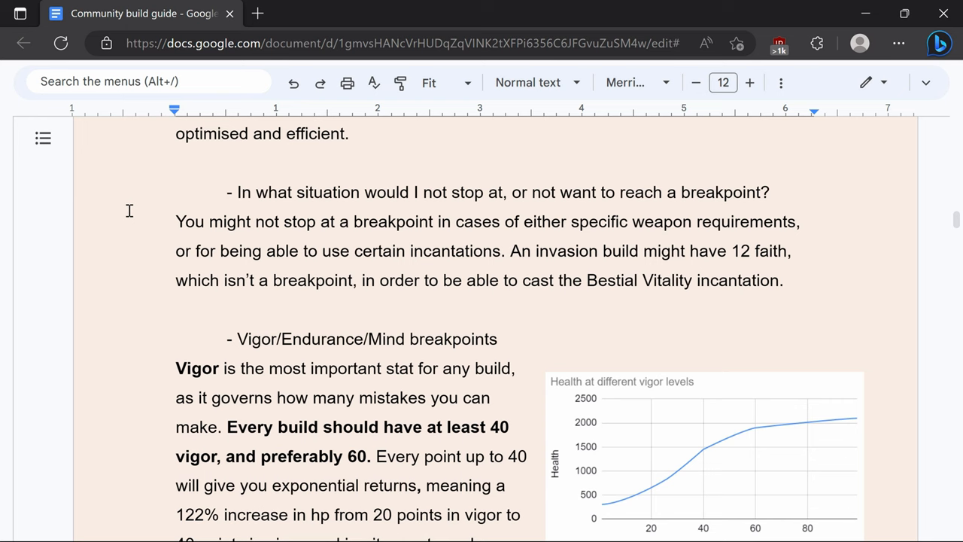
{"action": "scroll", "scroll_direction": "down", "scroll_amount": 3}
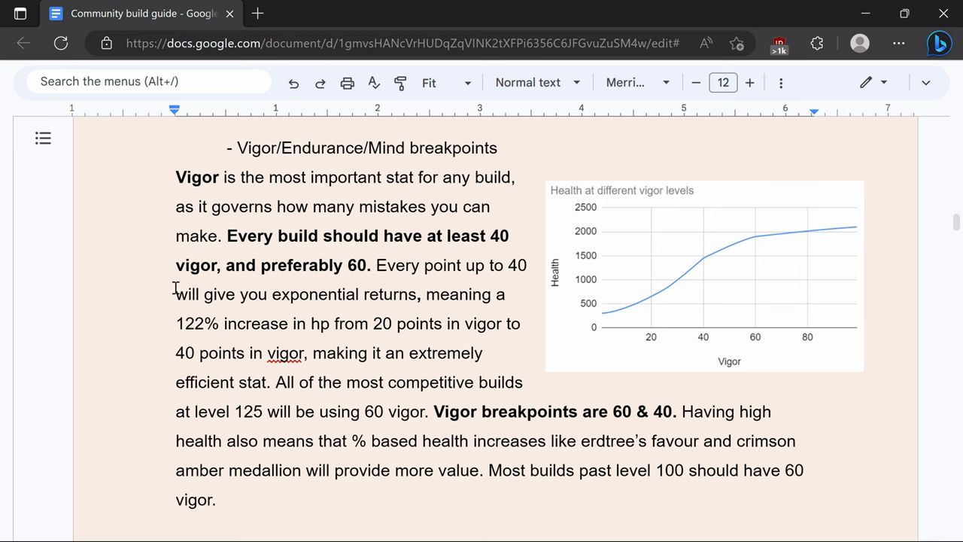
{"action": "scroll", "scroll_direction": "down", "scroll_amount": 3}
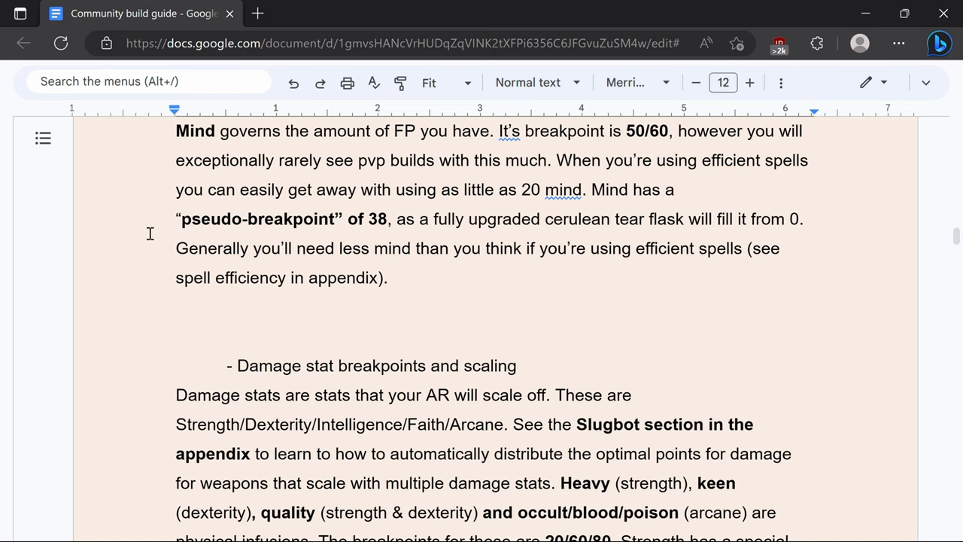
- Read damage, infusion, arcane and casting breakpoints, reaching 'What breakpoints should I use?' and Choice of armament
{"action": "scroll", "scroll_direction": "down", "scroll_amount": 3}
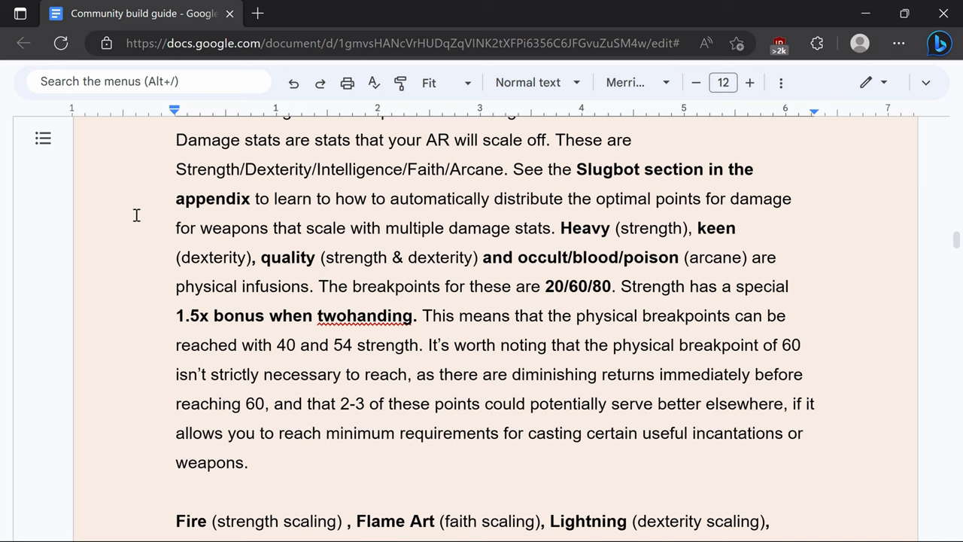
{"action": "scroll", "scroll_direction": "down", "scroll_amount": 3}
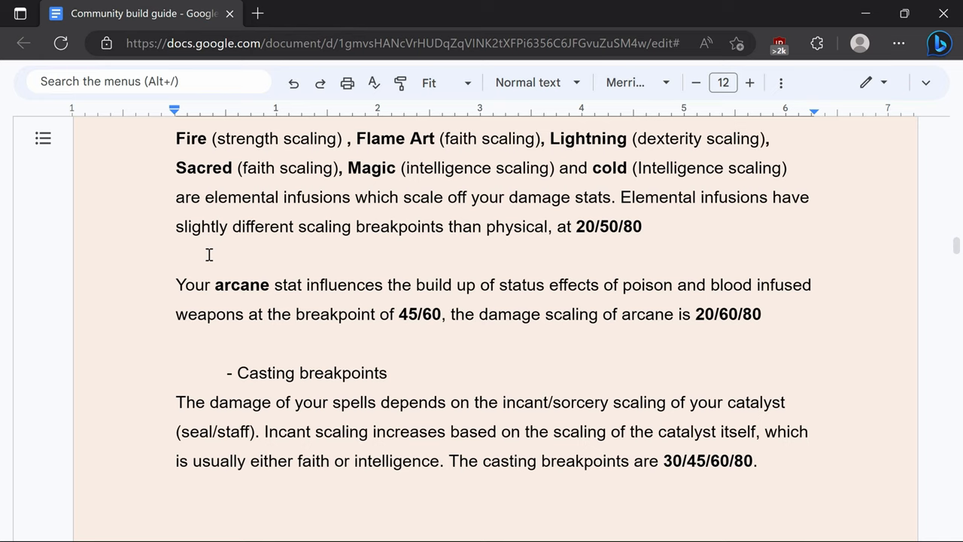
{"action": "scroll", "scroll_direction": "down", "scroll_amount": 3}
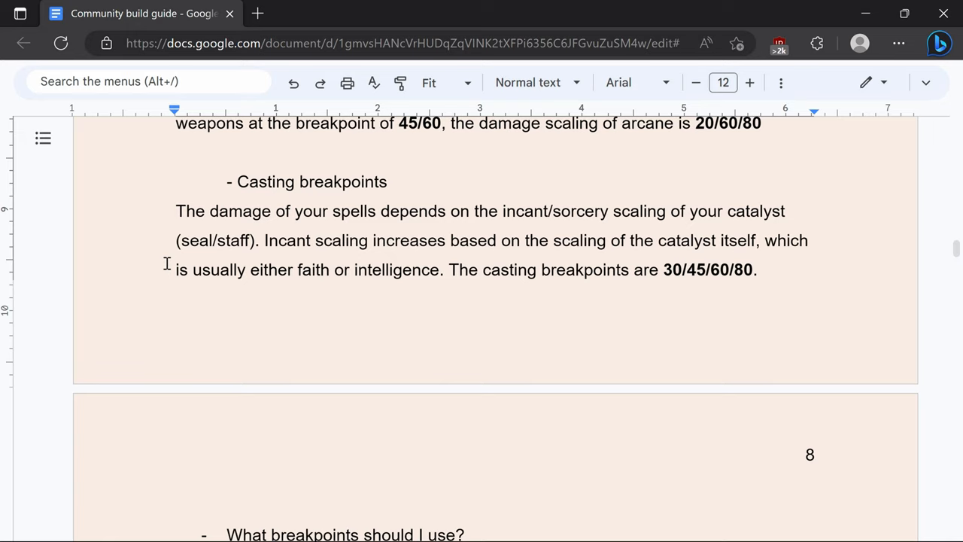
{"action": "left_click", "coordinate": [176, 269]}
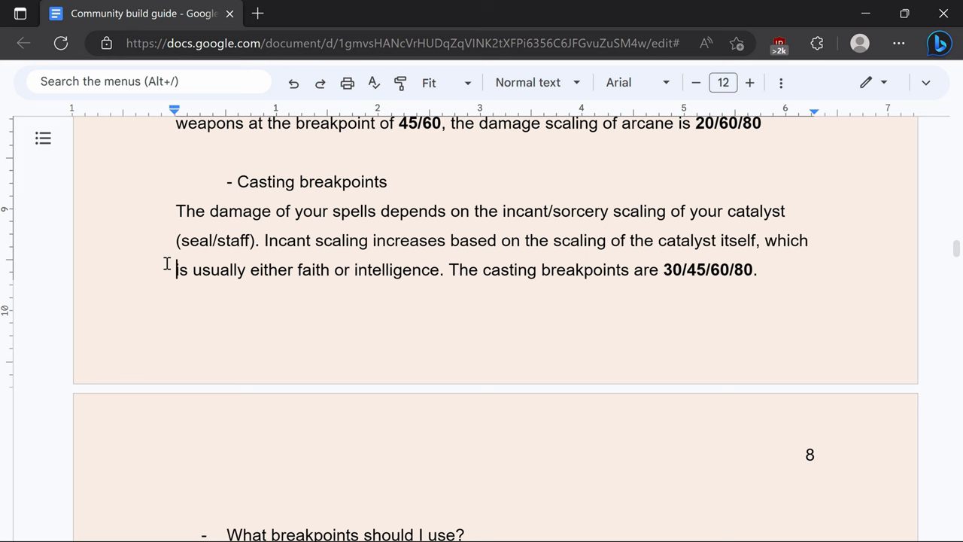
{"action": "scroll", "scroll_direction": "down", "scroll_amount": 3}
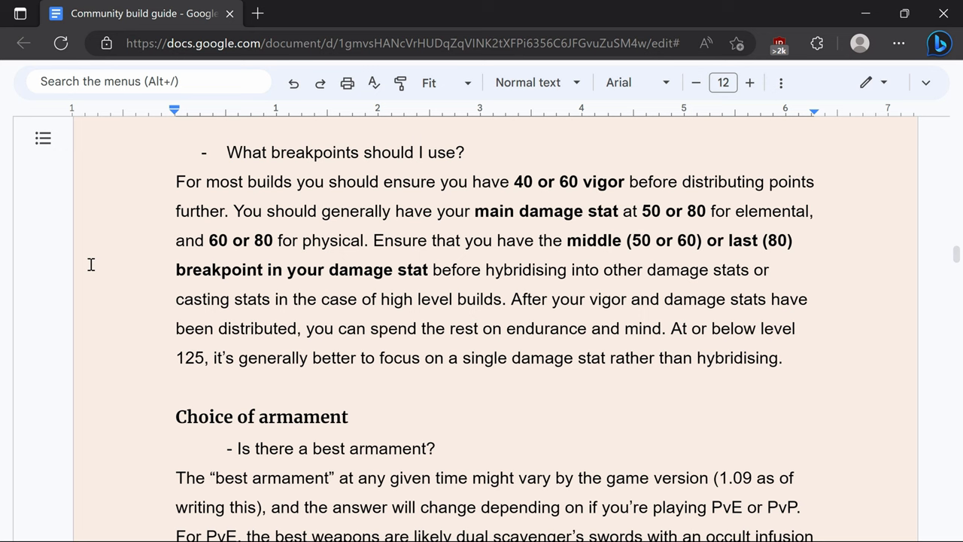
- Read past 'What is scaling?' to the 'Using slugbot for optimal stat distribution' screenshot
{"action": "scroll", "scroll_direction": "down", "scroll_amount": 3}
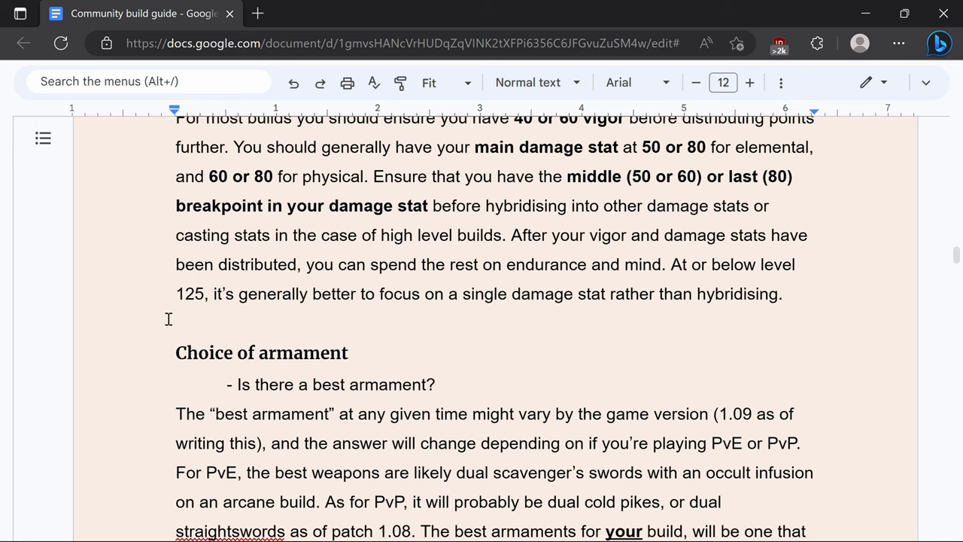
{"action": "scroll", "scroll_direction": "down", "scroll_amount": 3}
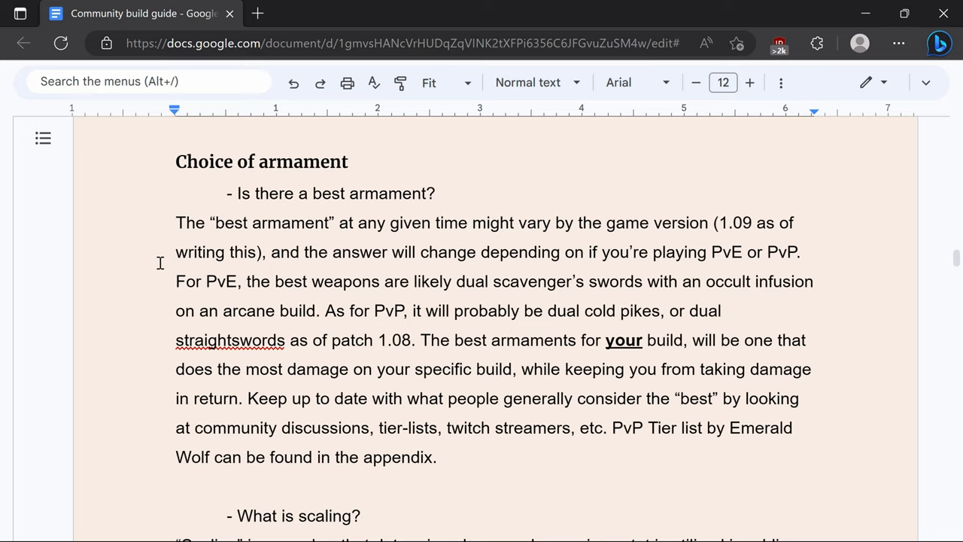
{"action": "scroll", "scroll_direction": "down", "scroll_amount": 3}
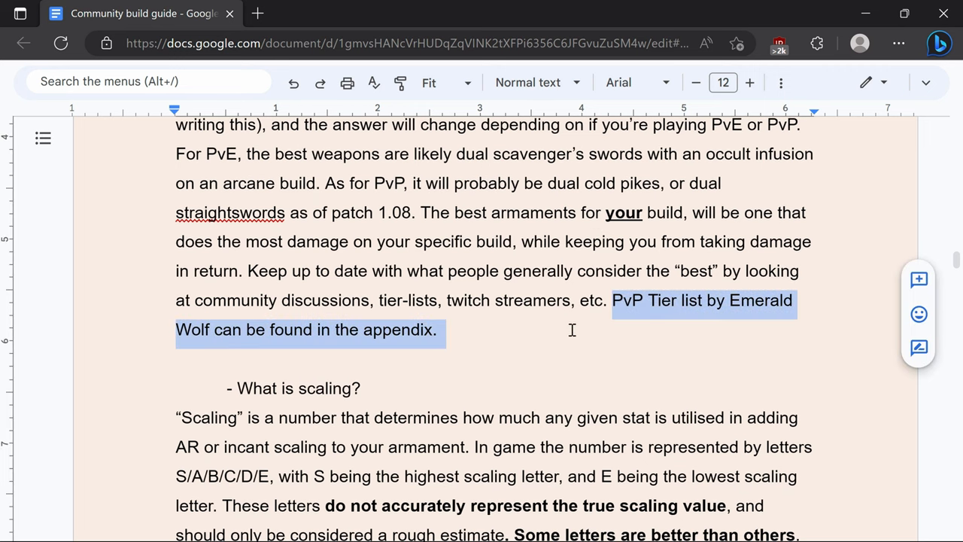
{"action": "left_click", "coordinate": [572, 332]}
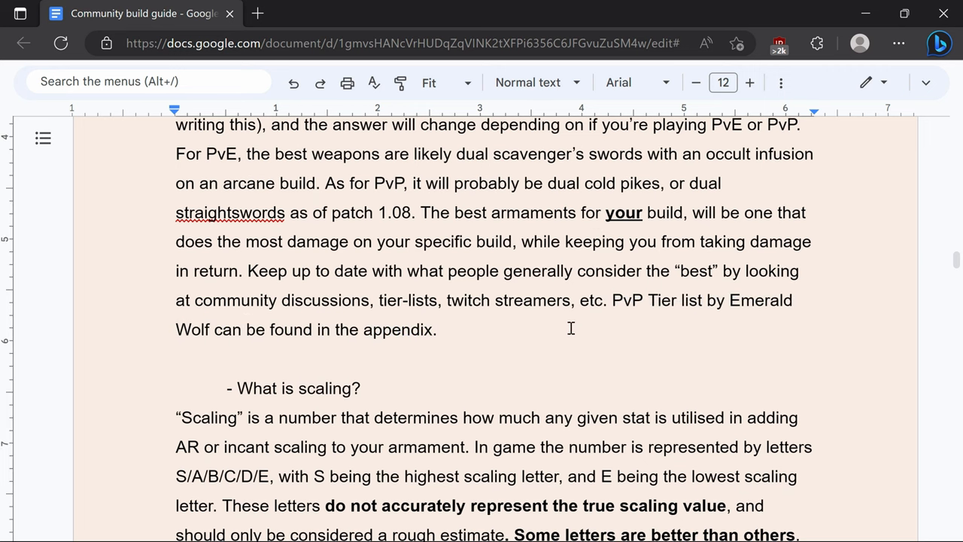
{"action": "scroll", "scroll_direction": "down", "scroll_amount": 3}
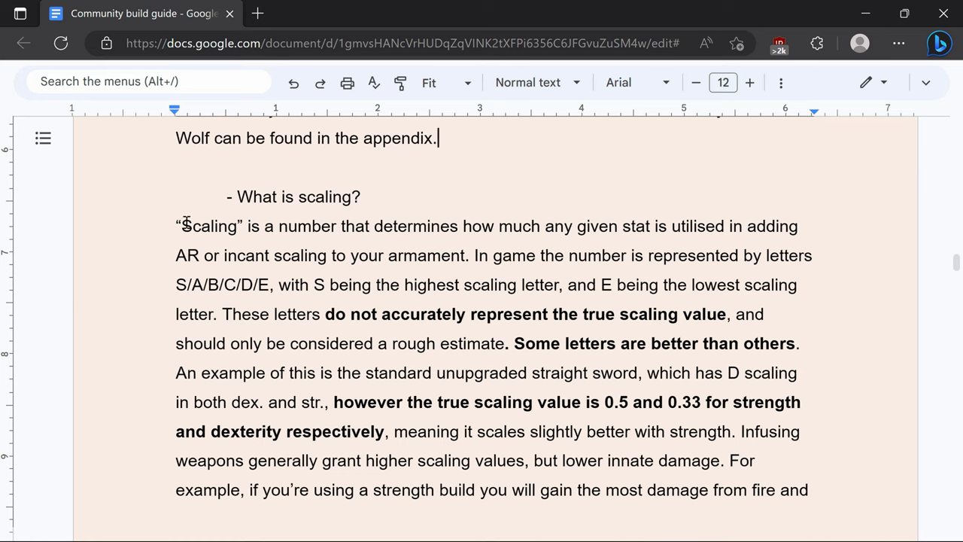
{"action": "mouse_move", "coordinate": [80, 218]}
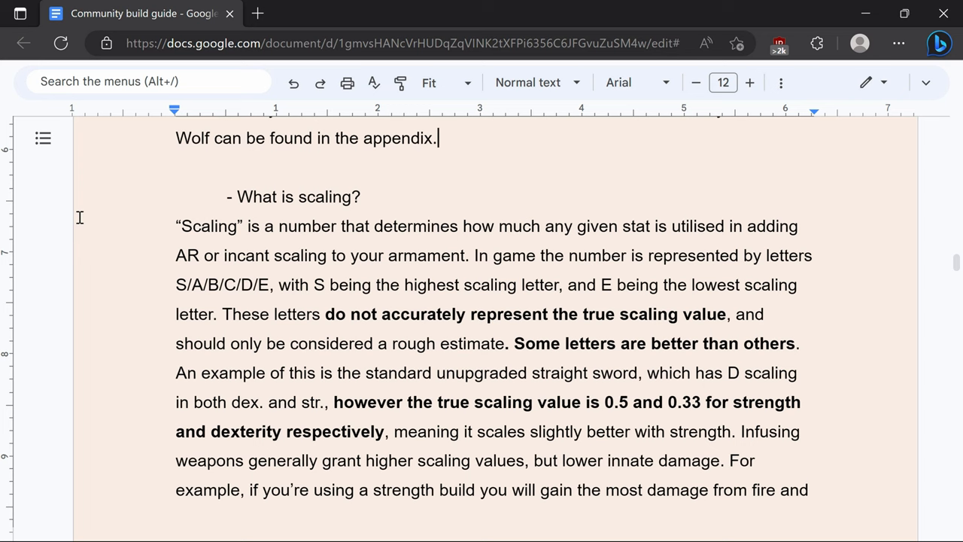
{"action": "scroll", "scroll_direction": "down", "scroll_amount": 3}
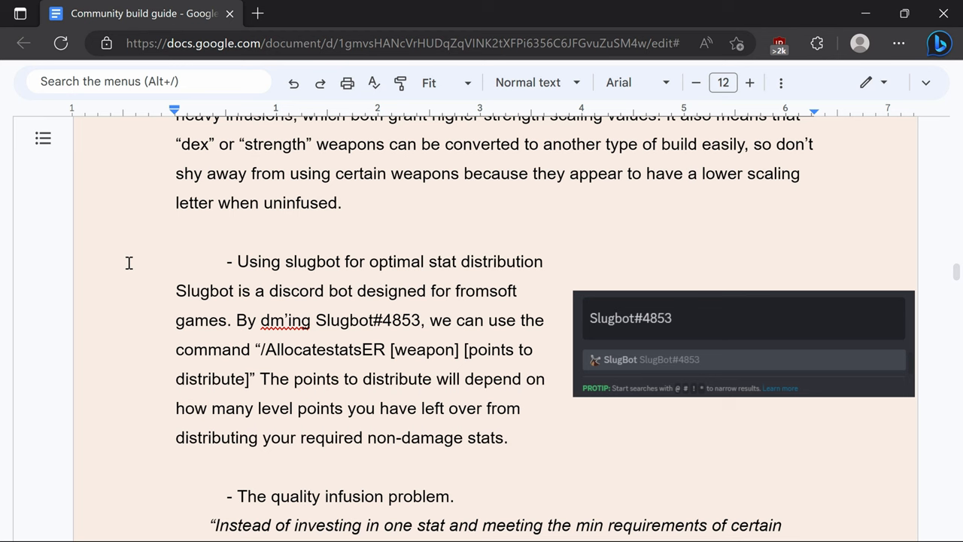
- Read the italic quality infusion quote to page 10's 'Which catalyst should I use?'
{"action": "scroll", "scroll_direction": "down", "scroll_amount": 3}
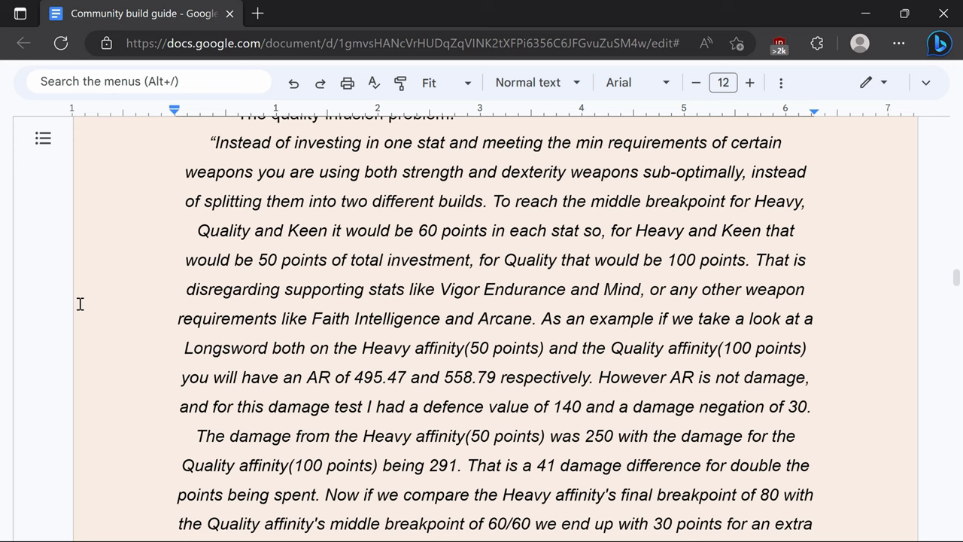
{"action": "mouse_move", "coordinate": [85, 295]}
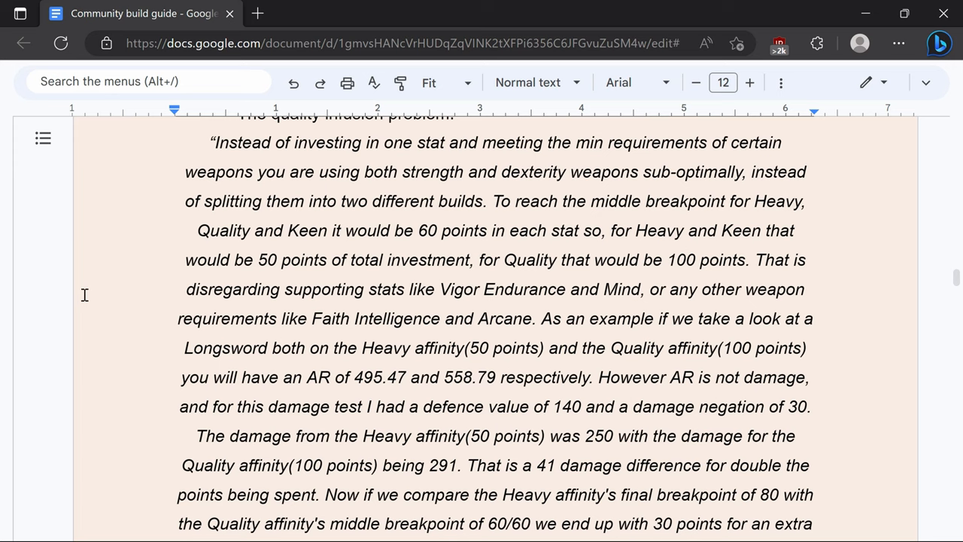
{"action": "scroll", "scroll_direction": "down", "scroll_amount": 3}
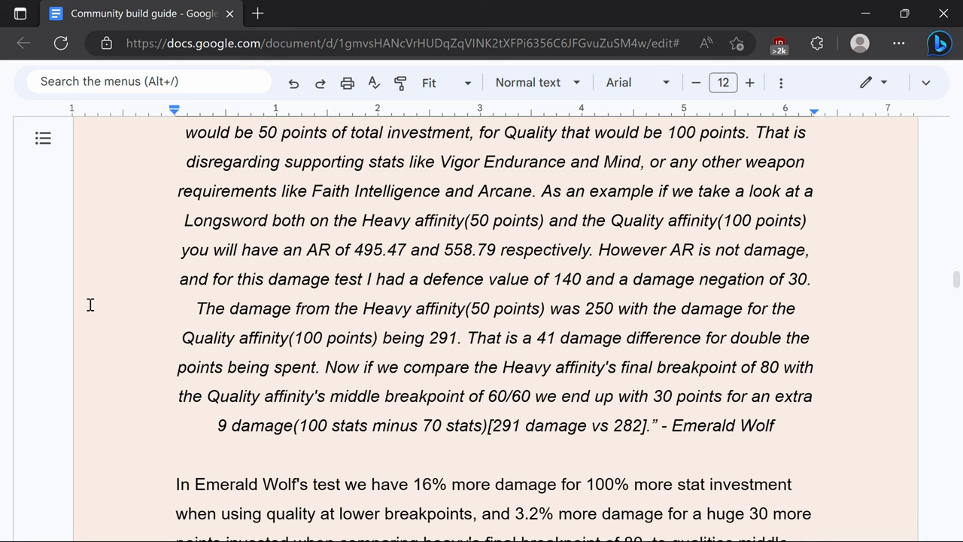
{"action": "scroll", "scroll_direction": "down", "scroll_amount": 3}
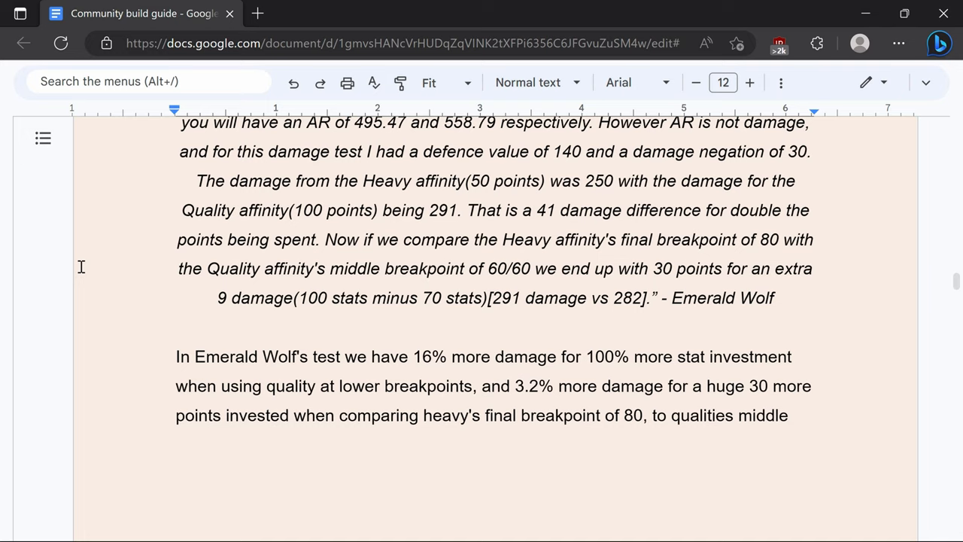
{"action": "scroll", "scroll_direction": "down", "scroll_amount": 3}
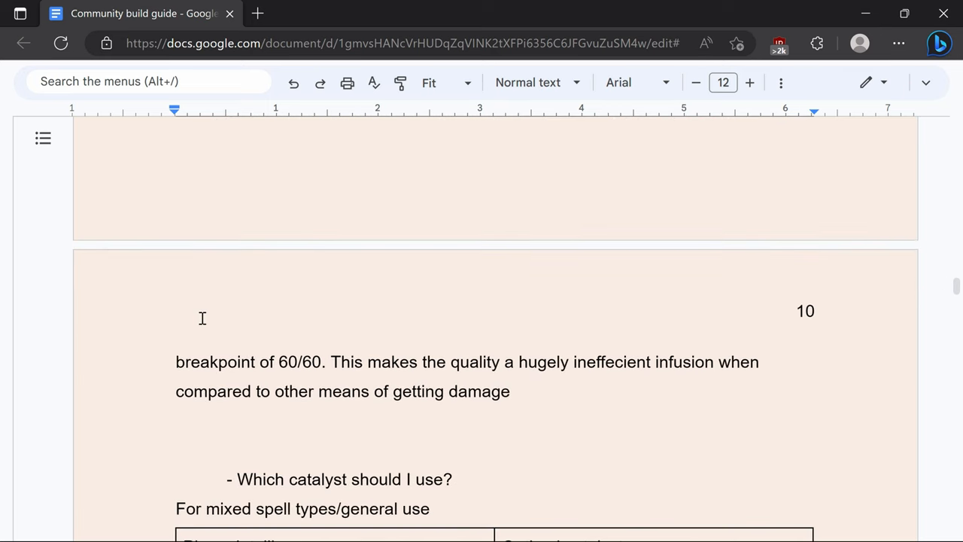
{"action": "mouse_move", "coordinate": [552, 323]}
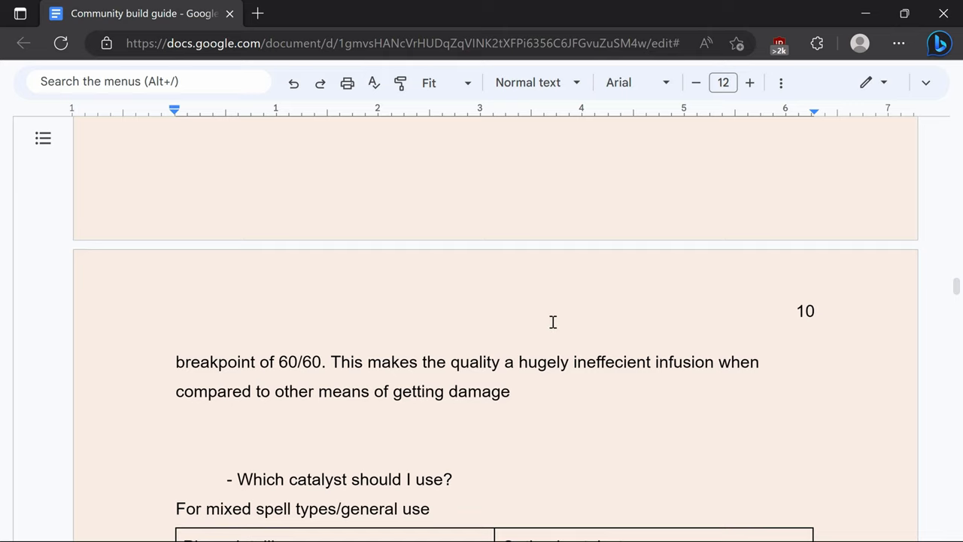
- Read the Ashes of War damage paragraphs down to the 'Special factors (Elemental infusions…)' heading
{"action": "scroll", "scroll_direction": "down", "scroll_amount": 3}
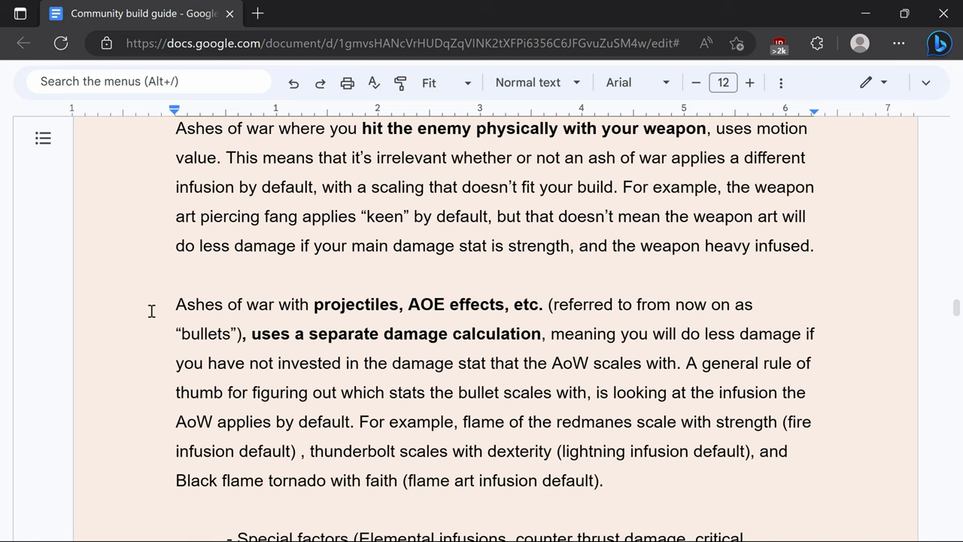
{"action": "scroll", "scroll_direction": "down", "scroll_amount": 3}
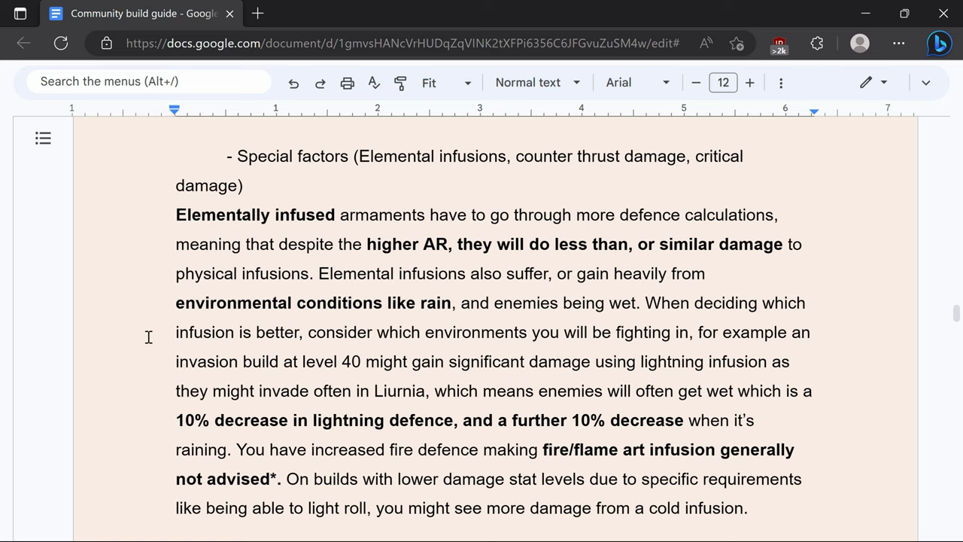
{"action": "mouse_move", "coordinate": [155, 331]}
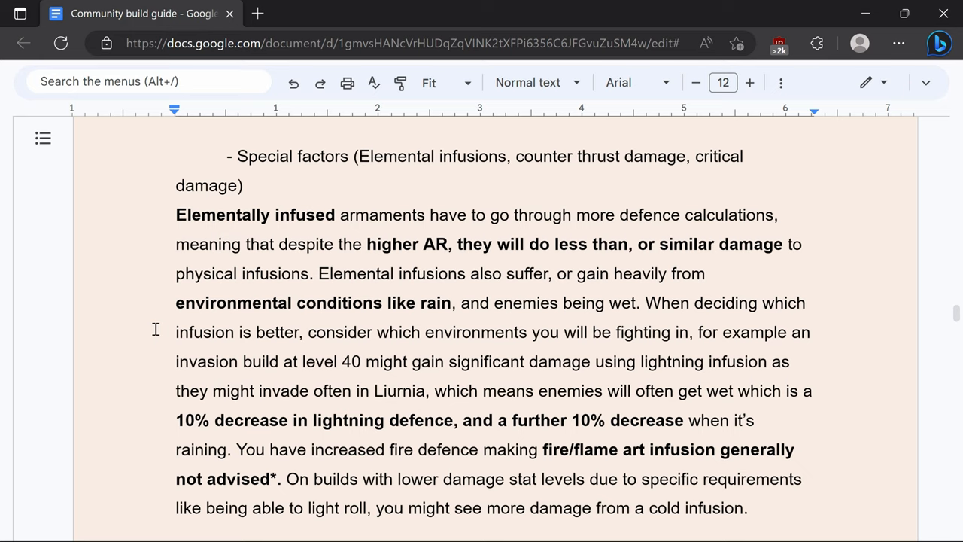
{"action": "mouse_move", "coordinate": [149, 330]}
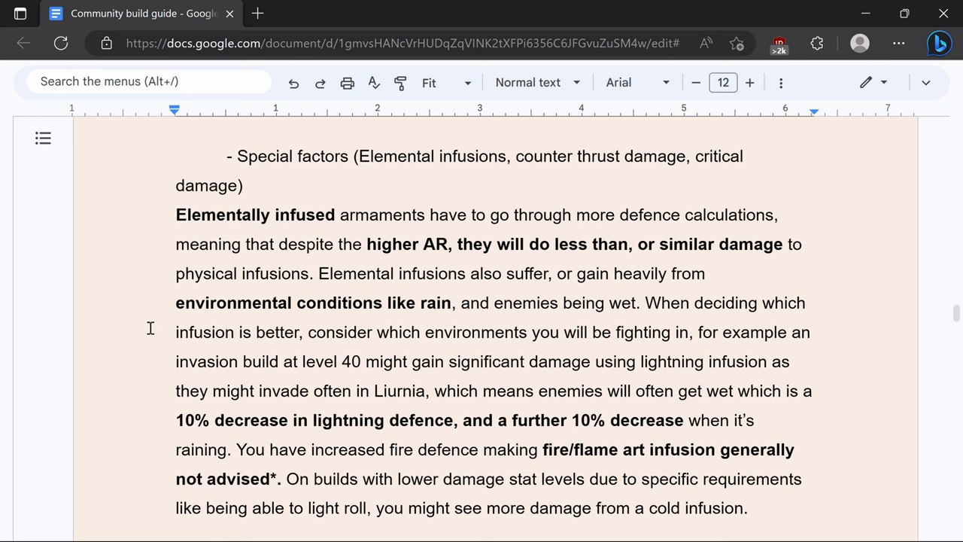
- Read general, build-specific and situational talismans, reaching the 'Choice of armour' heading
{"action": "scroll", "scroll_direction": "down", "scroll_amount": 3}
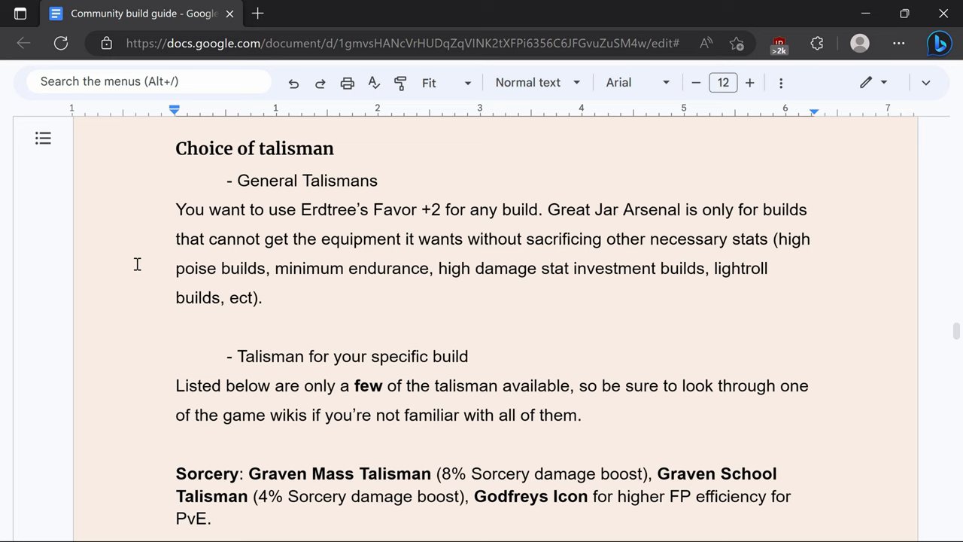
{"action": "scroll", "scroll_direction": "down", "scroll_amount": 3}
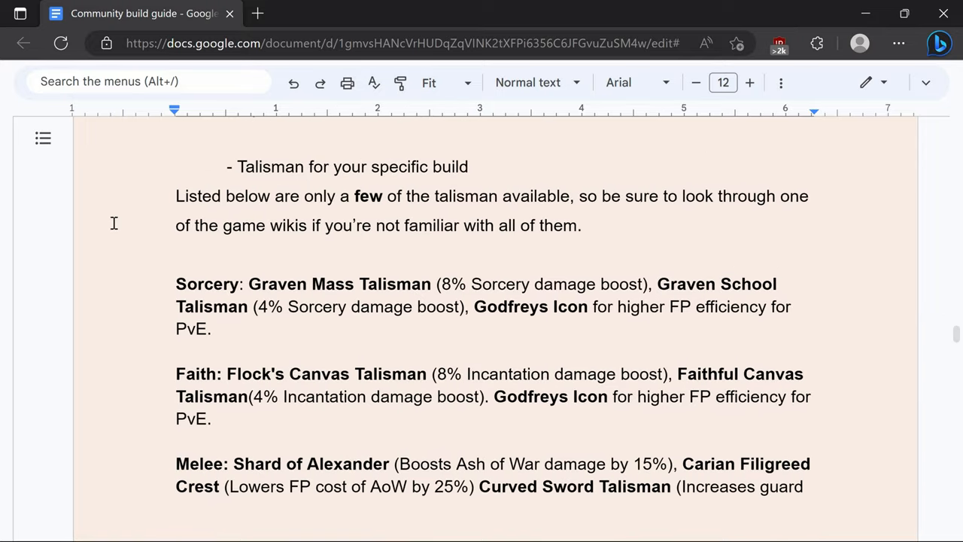
{"action": "scroll", "scroll_direction": "down", "scroll_amount": 3}
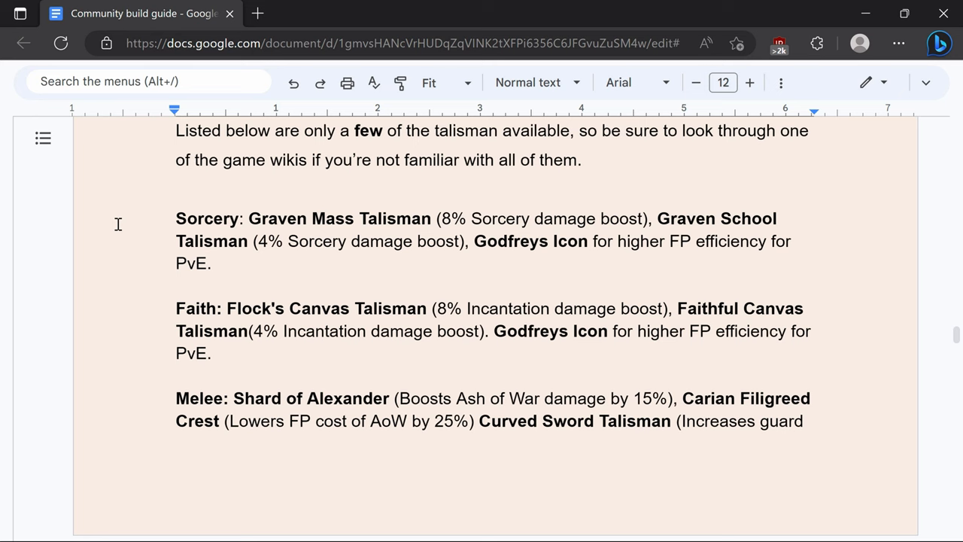
{"action": "scroll", "scroll_direction": "down", "scroll_amount": 3}
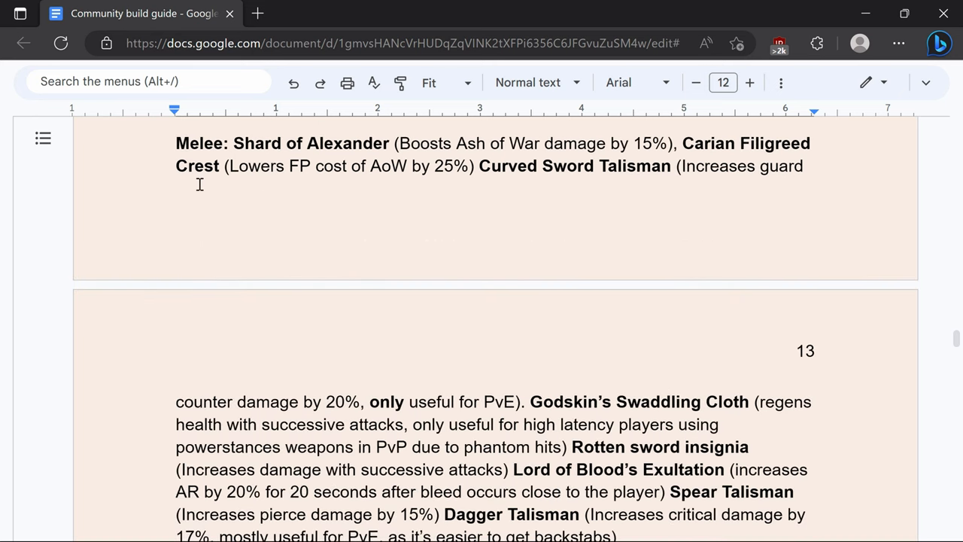
{"action": "scroll", "scroll_direction": "down", "scroll_amount": 3}
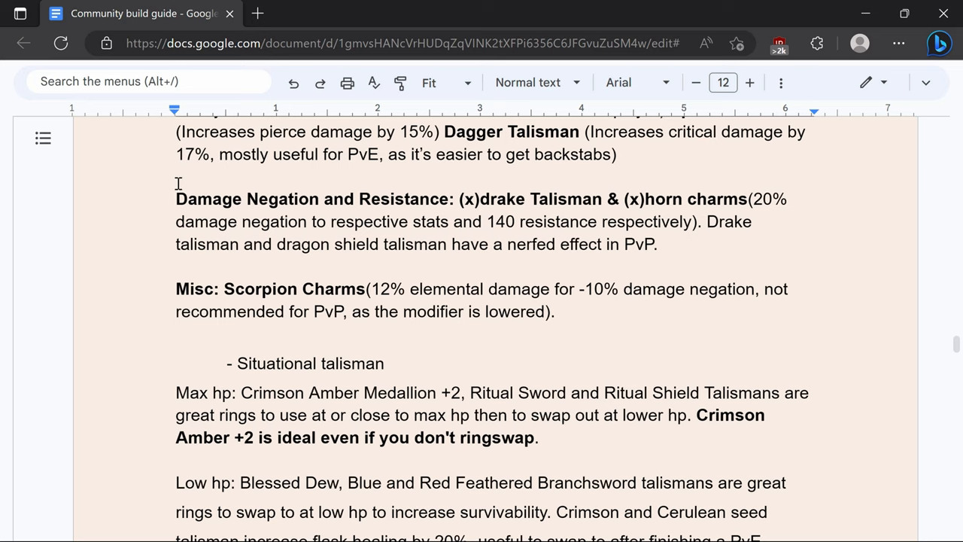
{"action": "scroll", "scroll_direction": "down", "scroll_amount": 3}
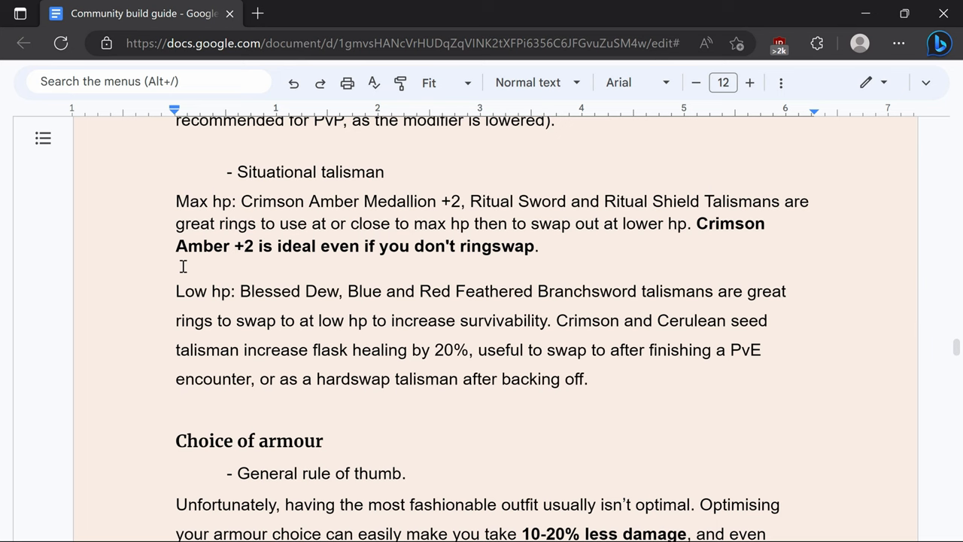
- Read 'PvE and PvP optimised armour' to page 14's 75 poise advice and calculator link
{"action": "scroll", "scroll_direction": "down", "scroll_amount": 3}
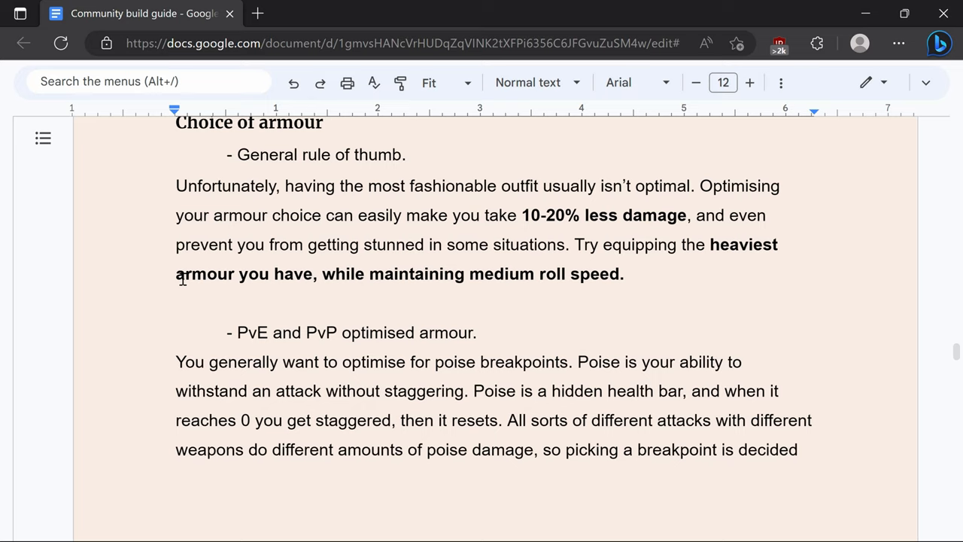
{"action": "scroll", "scroll_direction": "down", "scroll_amount": 3}
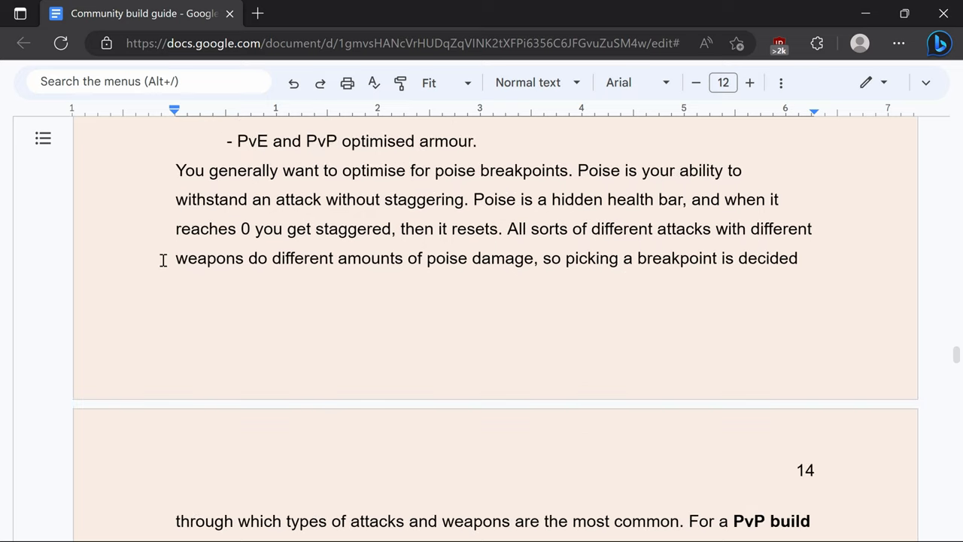
{"action": "scroll", "scroll_direction": "down", "scroll_amount": 3}
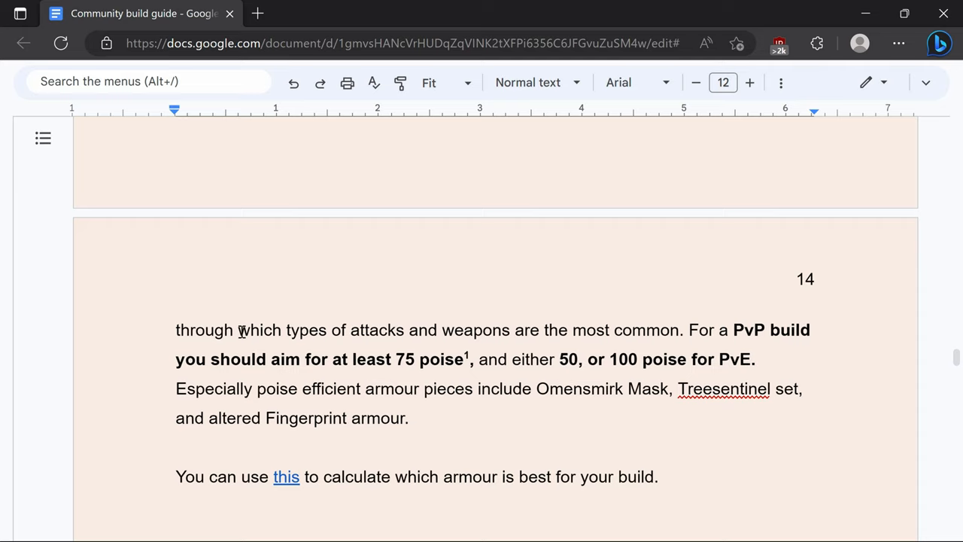
- Read the Emerald Wolf 1.09 PvP tier list image, its weapon index and Ash of War info
{"action": "scroll", "scroll_direction": "down", "scroll_amount": 3}
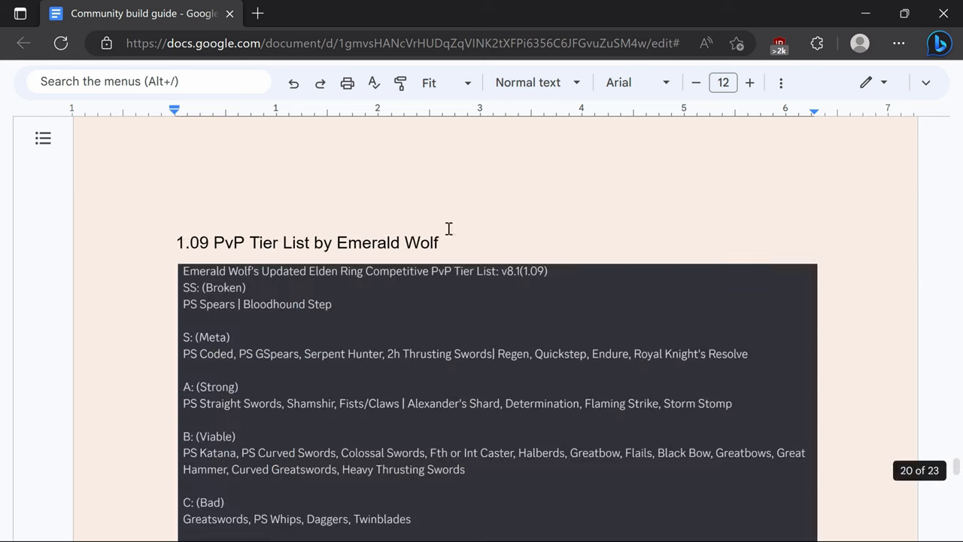
{"action": "scroll", "scroll_direction": "down", "scroll_amount": 3}
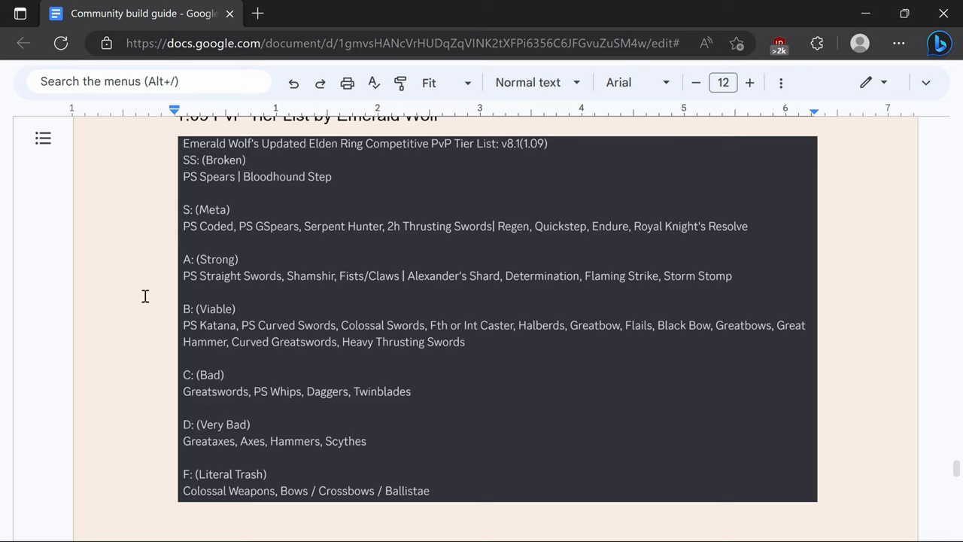
{"action": "scroll", "scroll_direction": "down", "scroll_amount": 3}
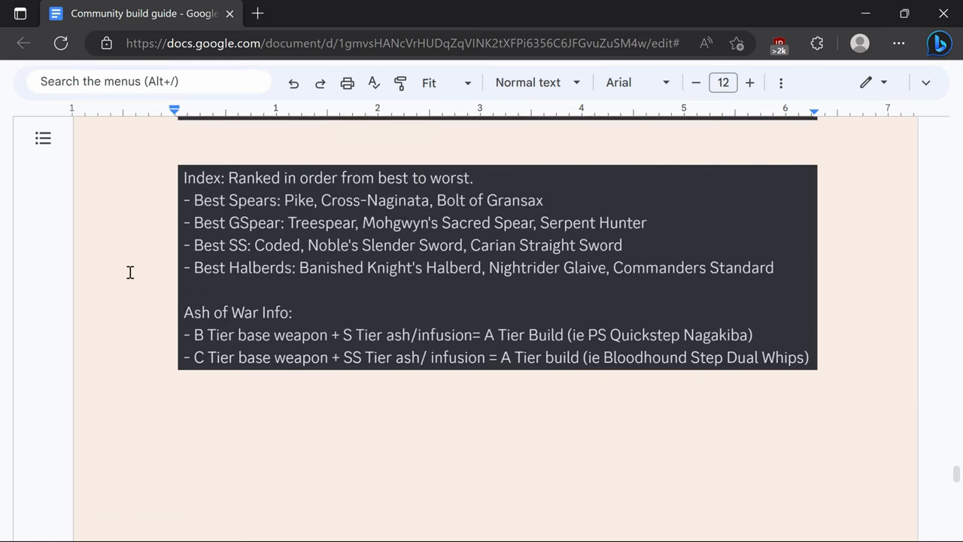